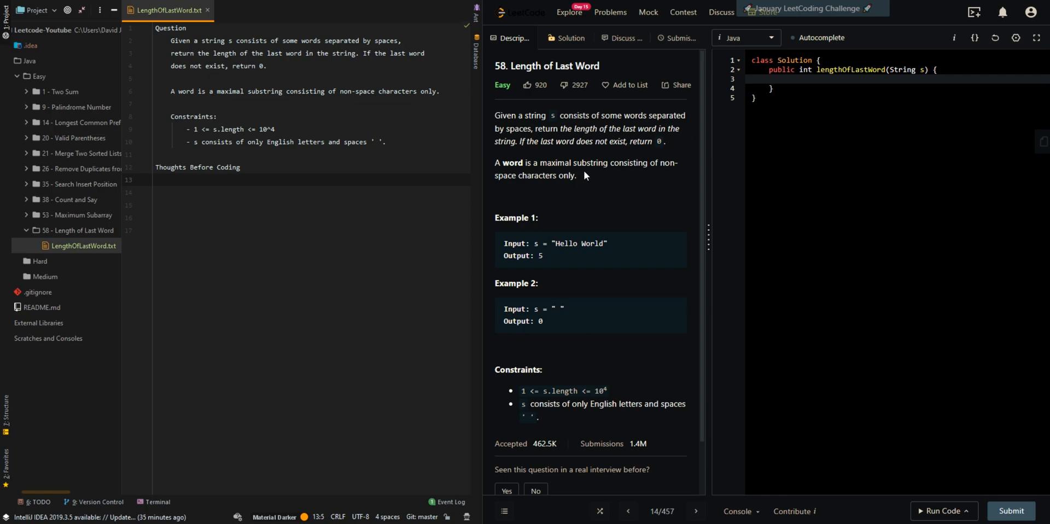
{"action": "mouse_move", "coordinate": [544, 115]}
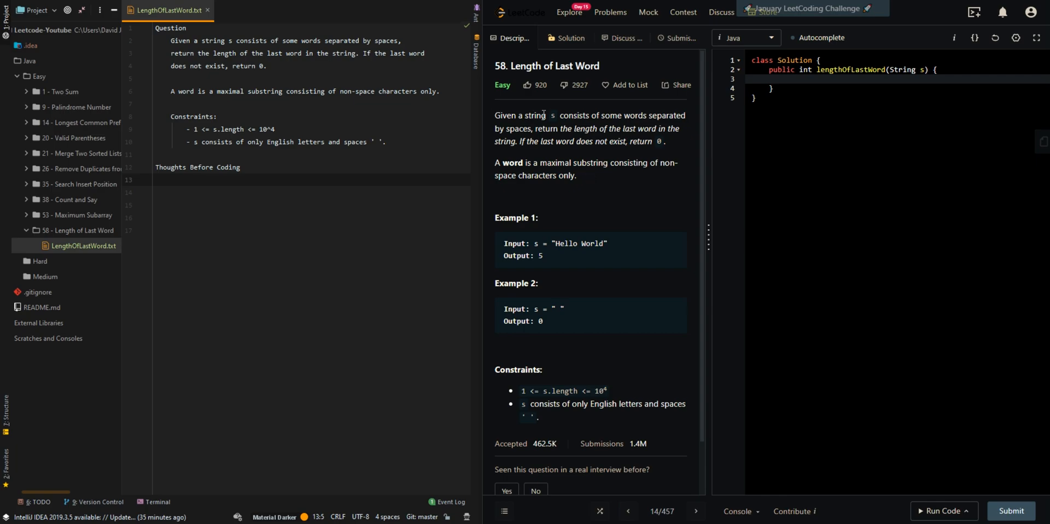
{"action": "mouse_move", "coordinate": [516, 129]}
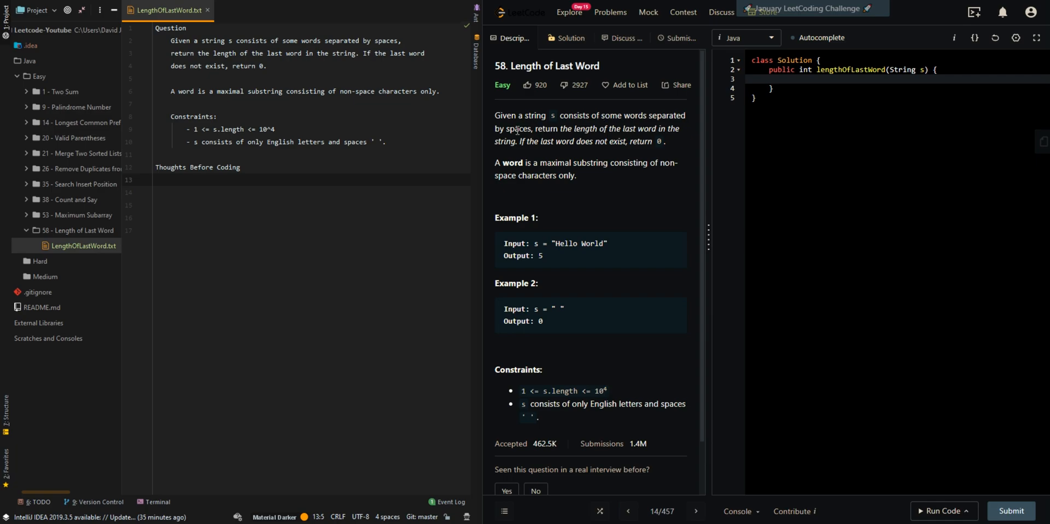
{"action": "mouse_move", "coordinate": [543, 186]}
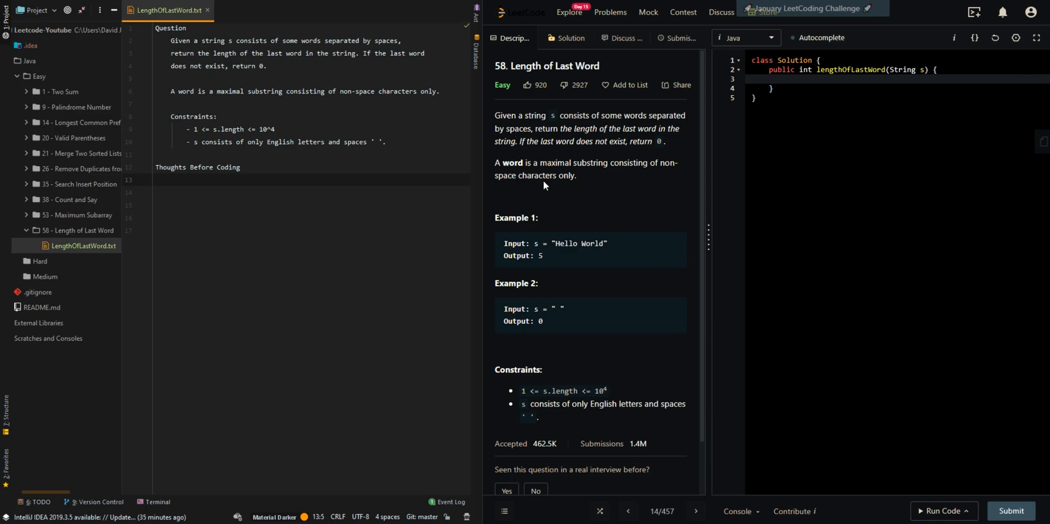
{"action": "mouse_move", "coordinate": [516, 228]}
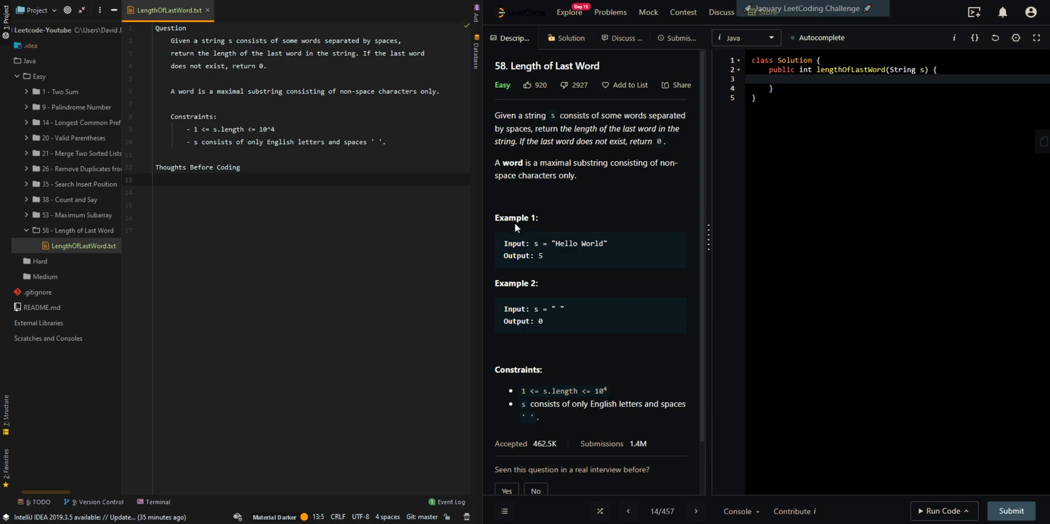
{"action": "mouse_move", "coordinate": [563, 242]}
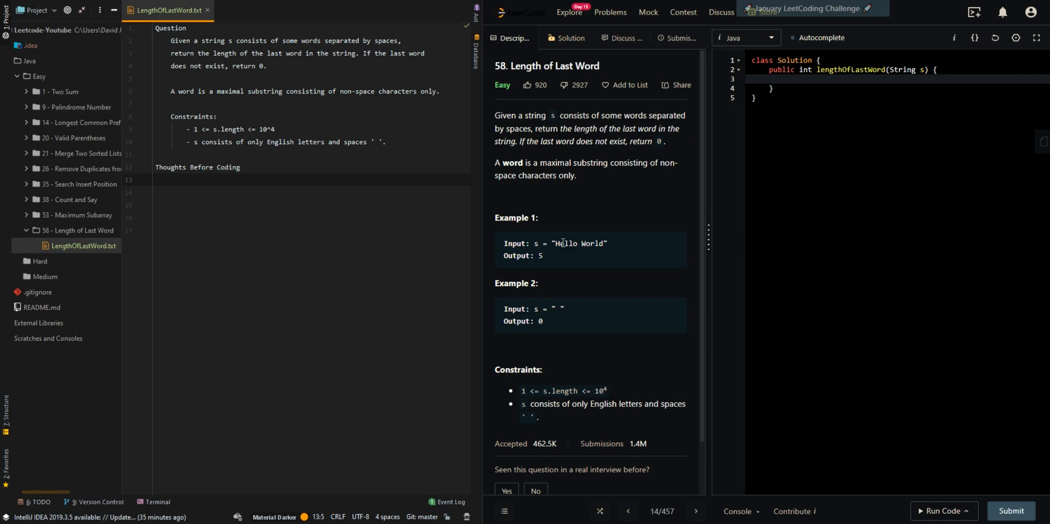
{"action": "mouse_move", "coordinate": [611, 244]}
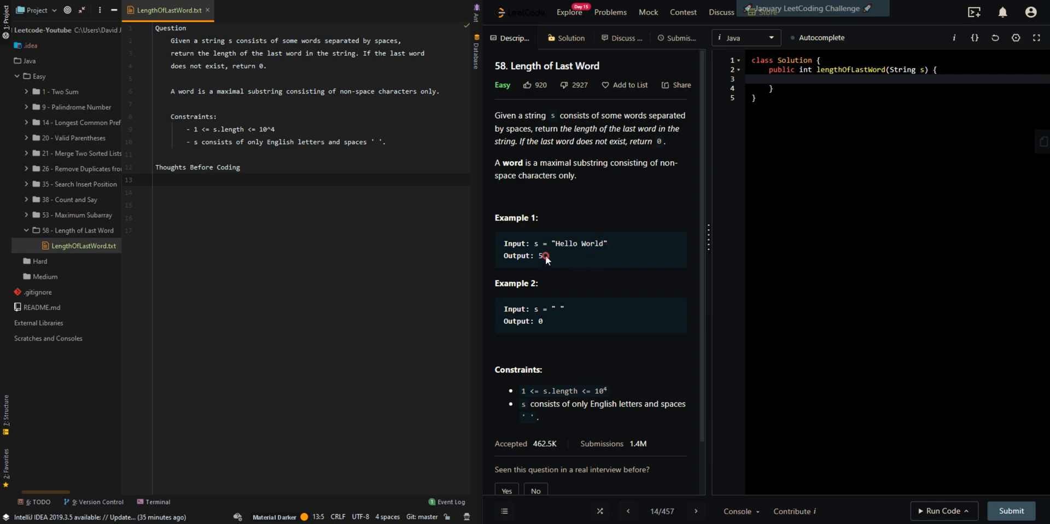
Write Thoughts Before Coding bullets: scan characters right to left, skip trailing spaces before counting.
{"action": "left_click", "coordinate": [299, 216]}
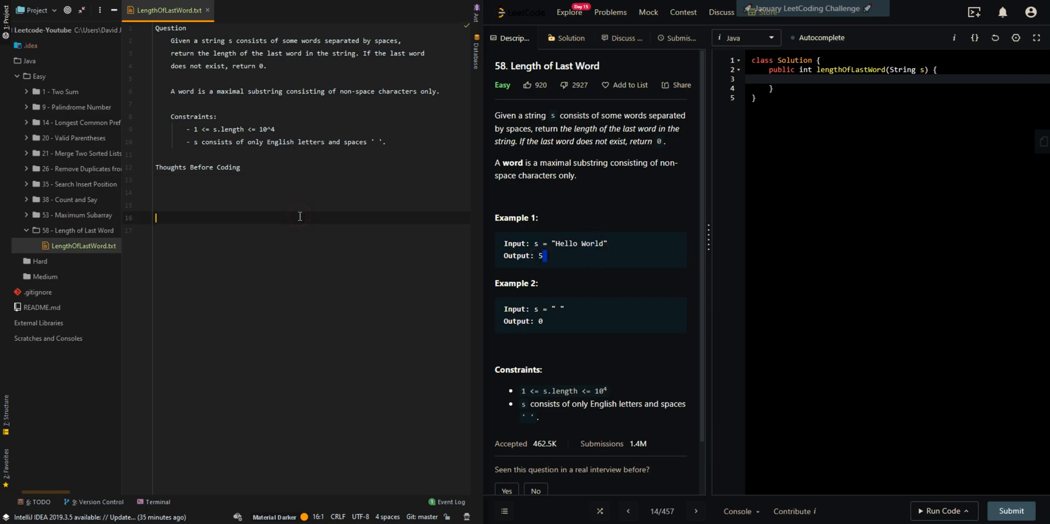
{"action": "type", "text": "- We"}
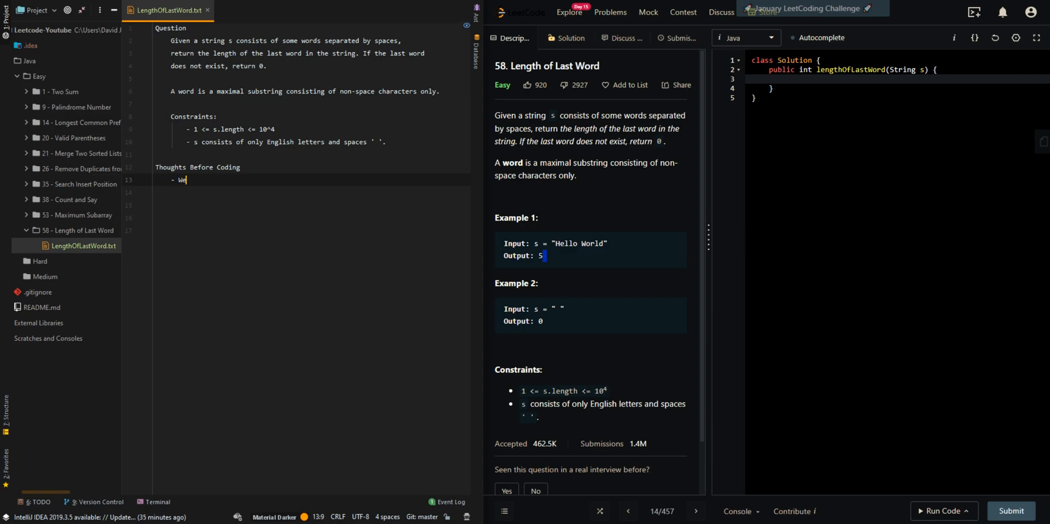
{"action": "type", "text": "will be it"}
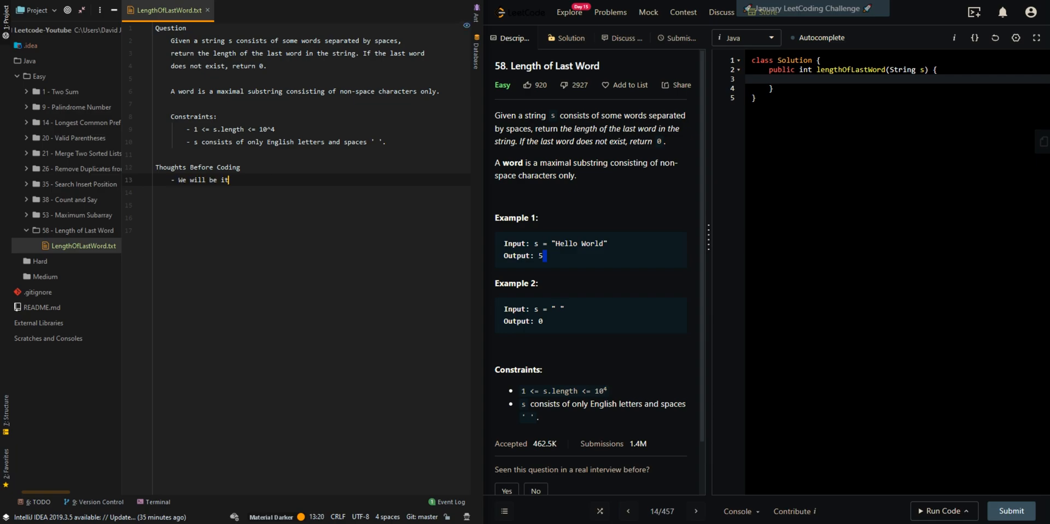
{"action": "type", "text": "hecking the c"}
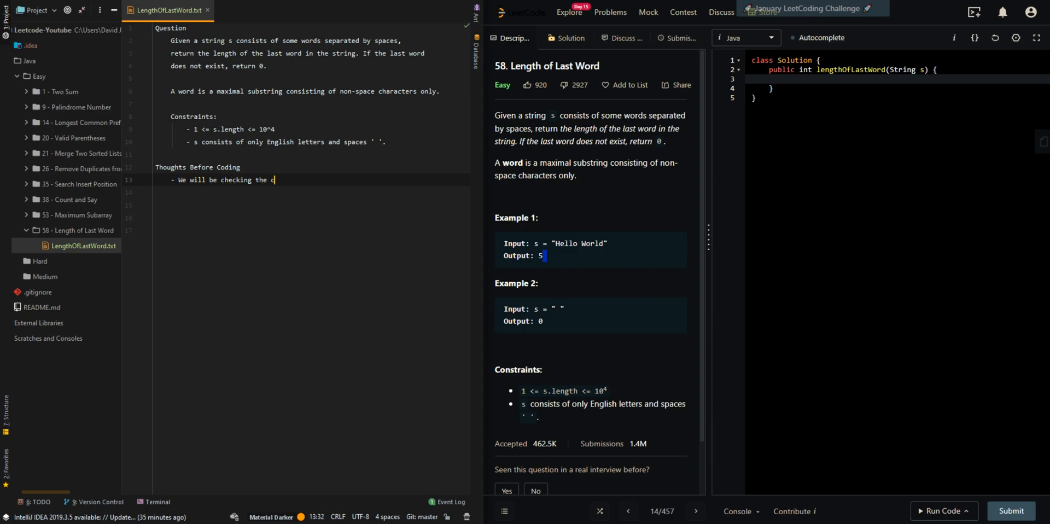
{"action": "type", "text": "haracters from right -> left"}
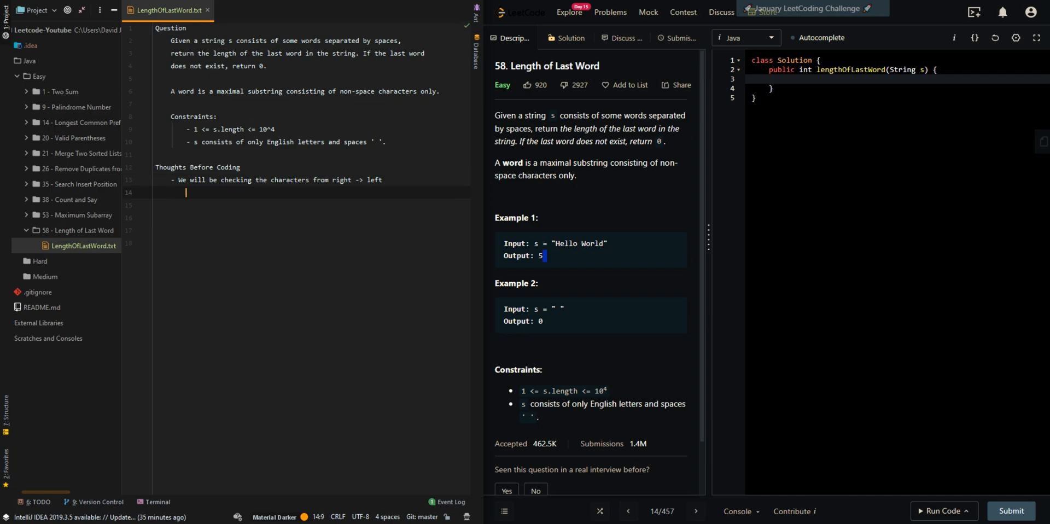
{"action": "type", "text": "- We should note that there may be tra"}
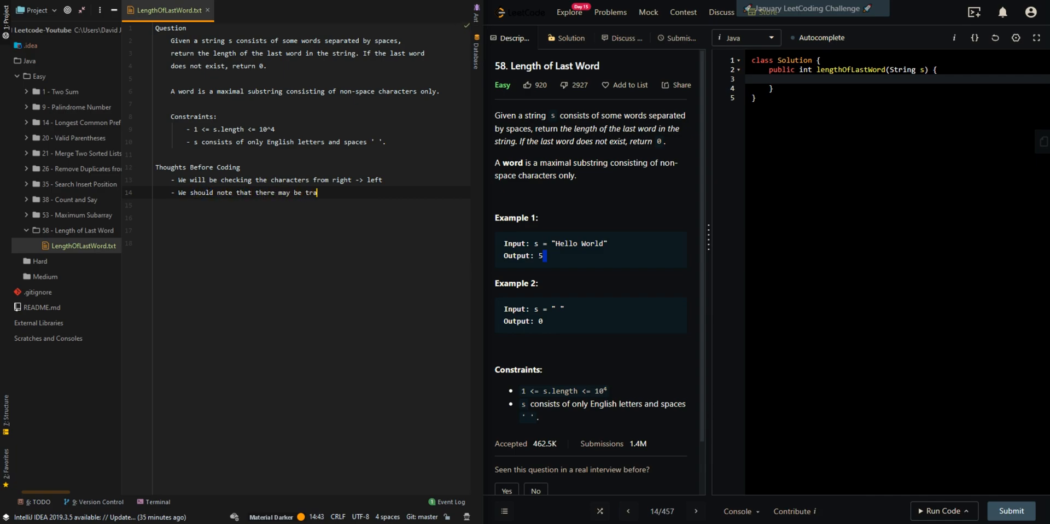
{"action": "type", "text": "iling spaces inside the input string"}
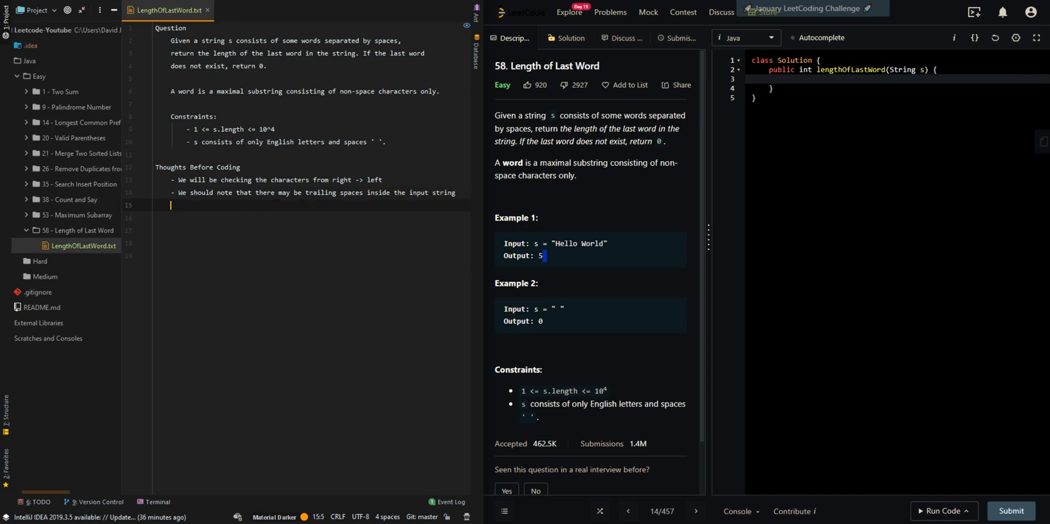
{"action": "type", "text": "- We will want to skip all of the trailing spaces b"}
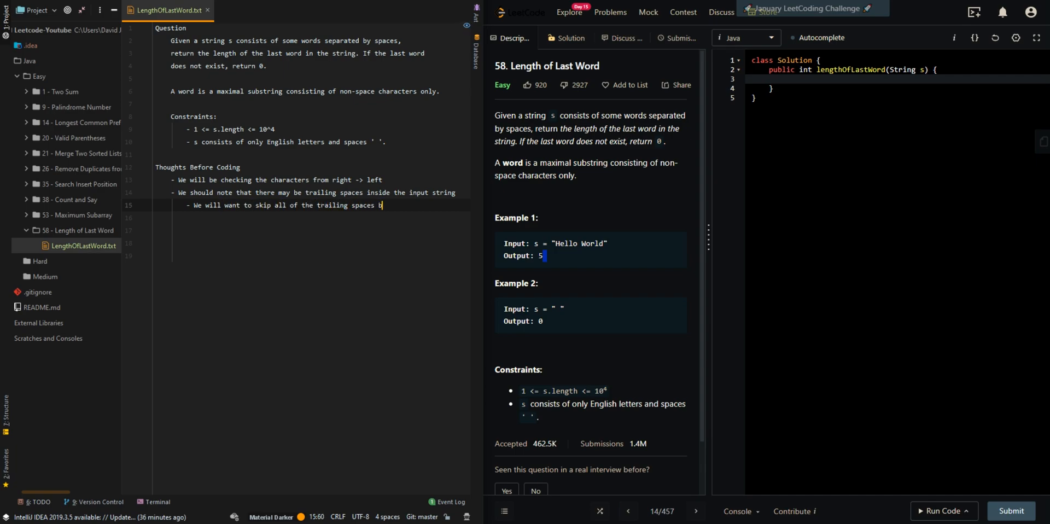
{"action": "type", "text": "efore"}
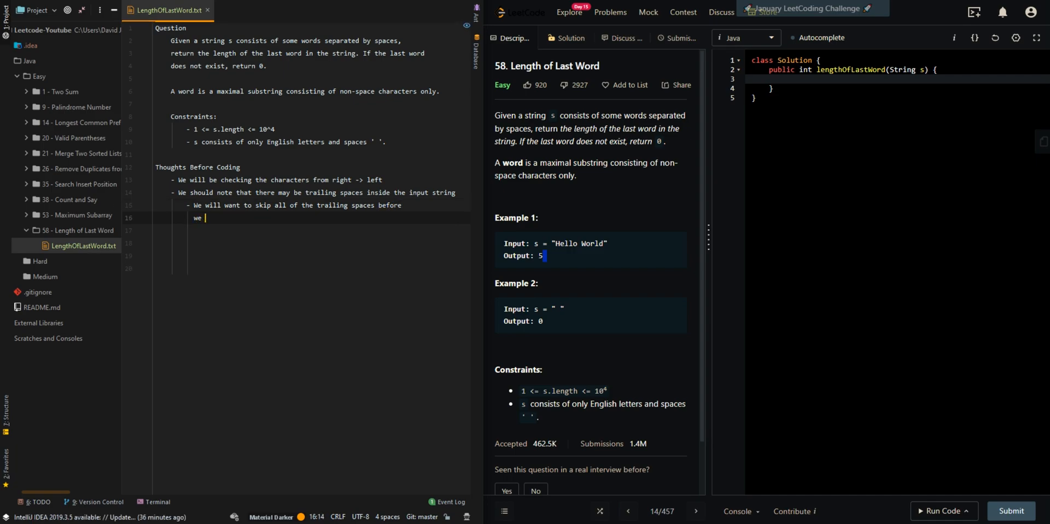
{"action": "type", "text": "starting count the characters inside the last word"}
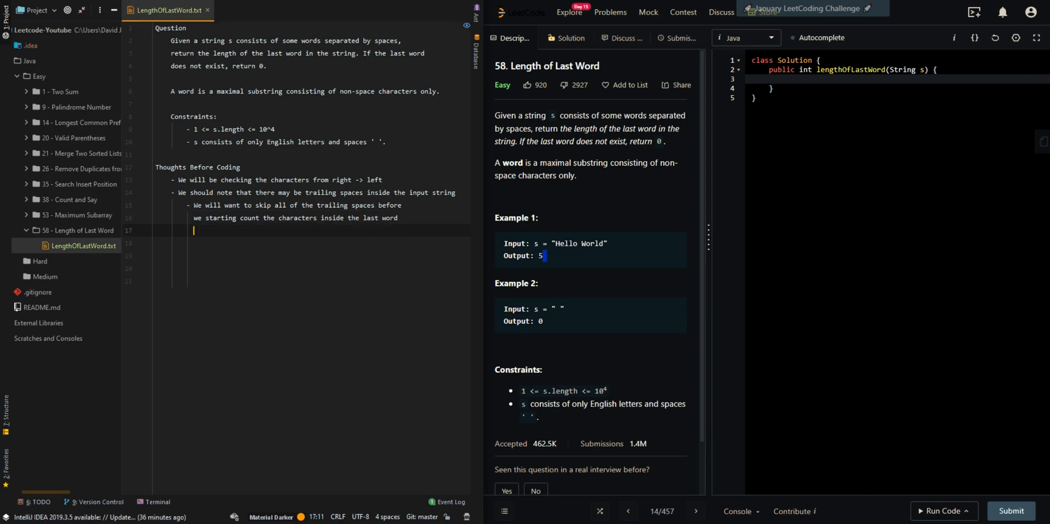
{"action": "type", "text": "Answer"}
{"action": "type", "text": "- i,"}
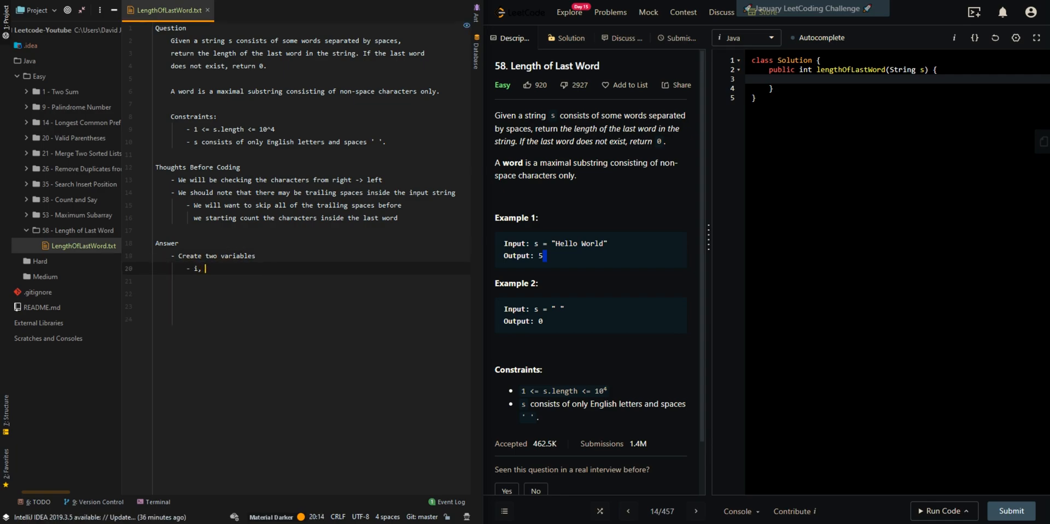
Note 'i' starts at s.length() - 1 and begin the loop 'While i >= 0 AND'.
{"action": "type", "text": "our current location"}
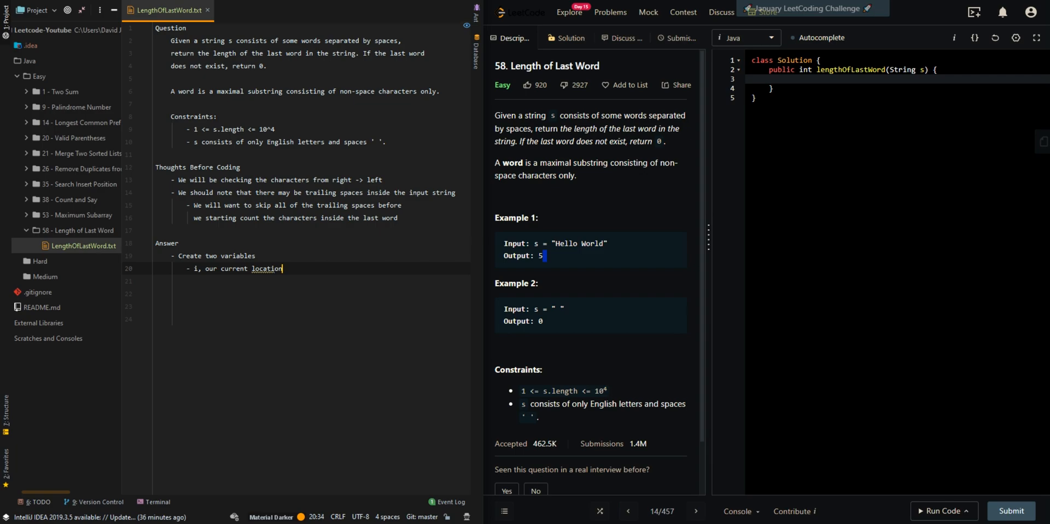
{"action": "type", "text": "inside 's', initially 's"}
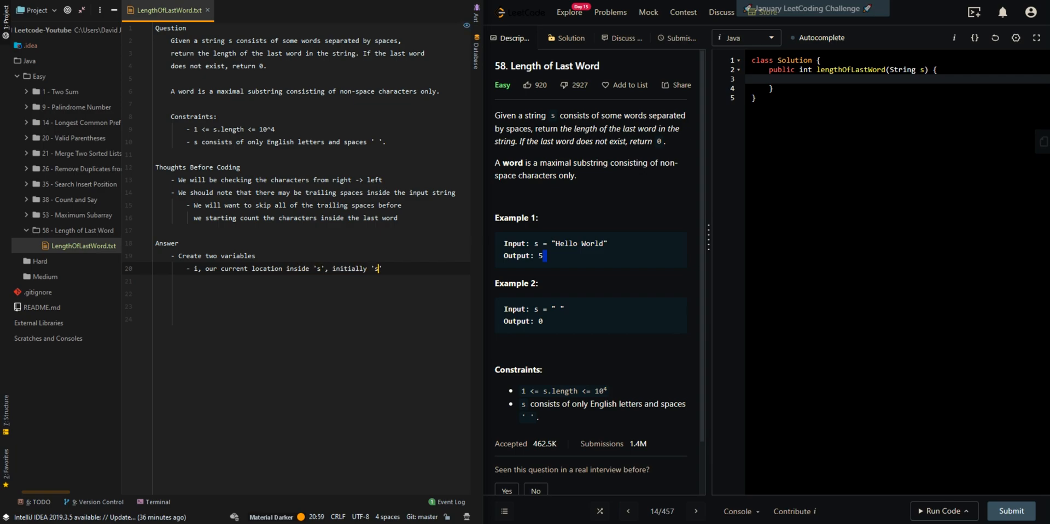
{"action": "type", "text": ".length() - 1"}
{"action": "left_click", "coordinate": [311, 281]}
{"action": "type", "text": "- length, the length of the last word"}
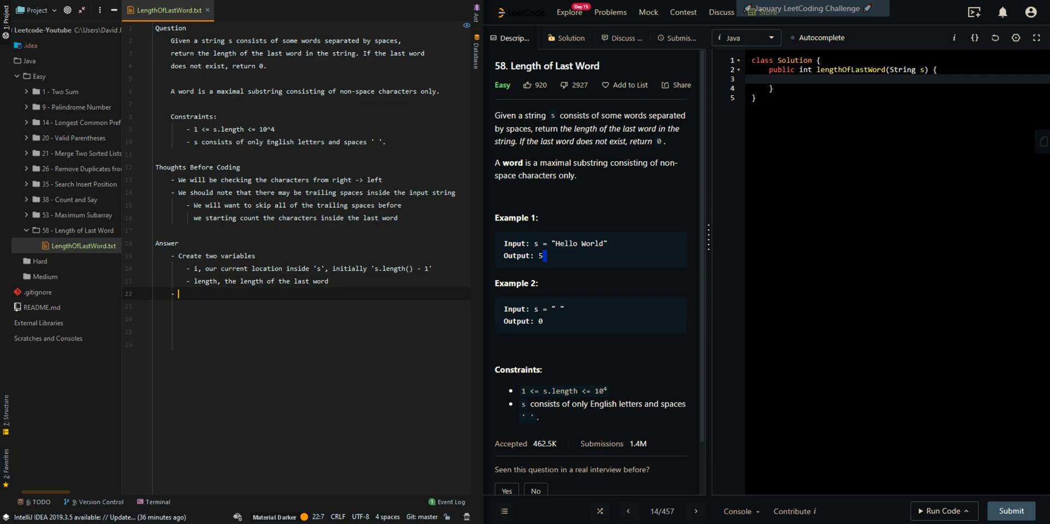
{"action": "type", "text": "Wh"}
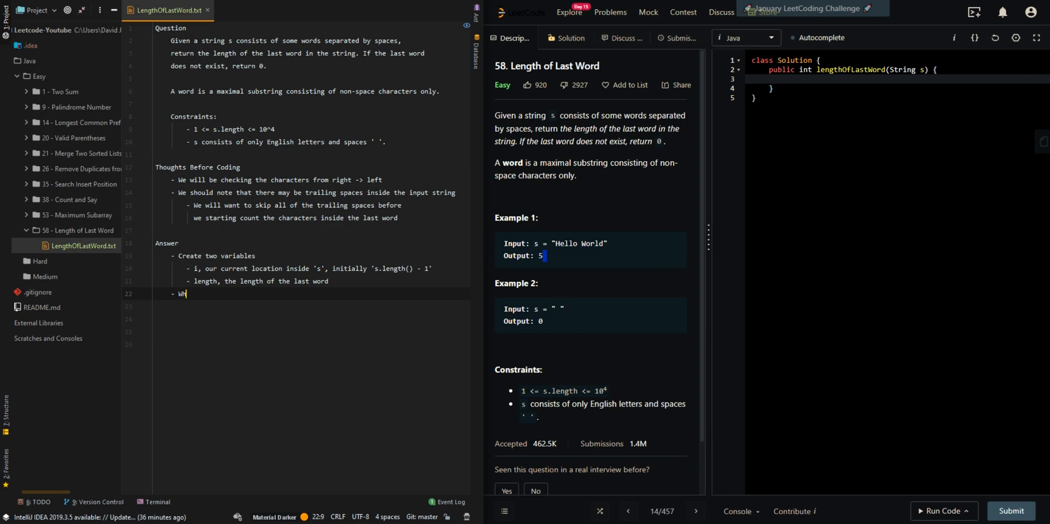
{"action": "type", "text": "ile 'i' i"}
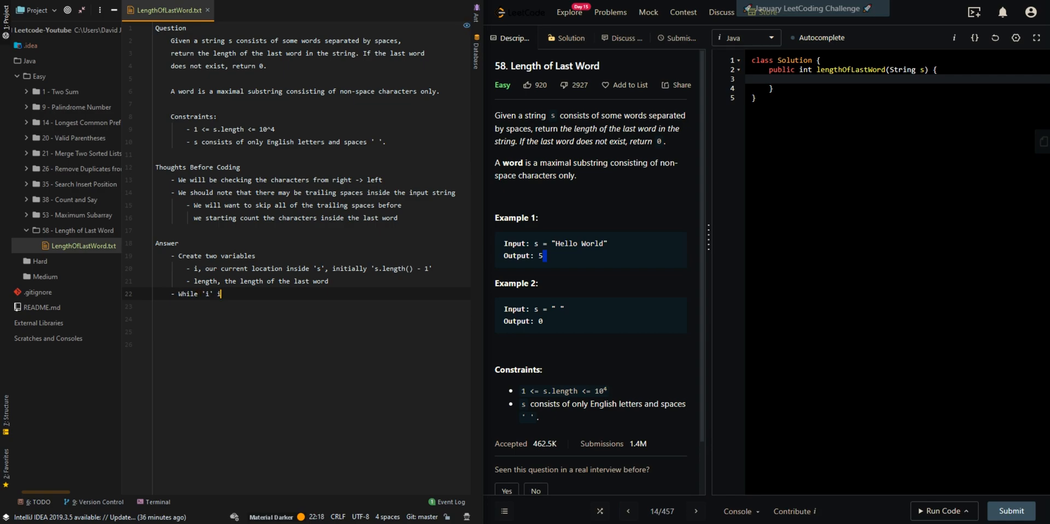
{"action": "type", "text": "is greater tha"}
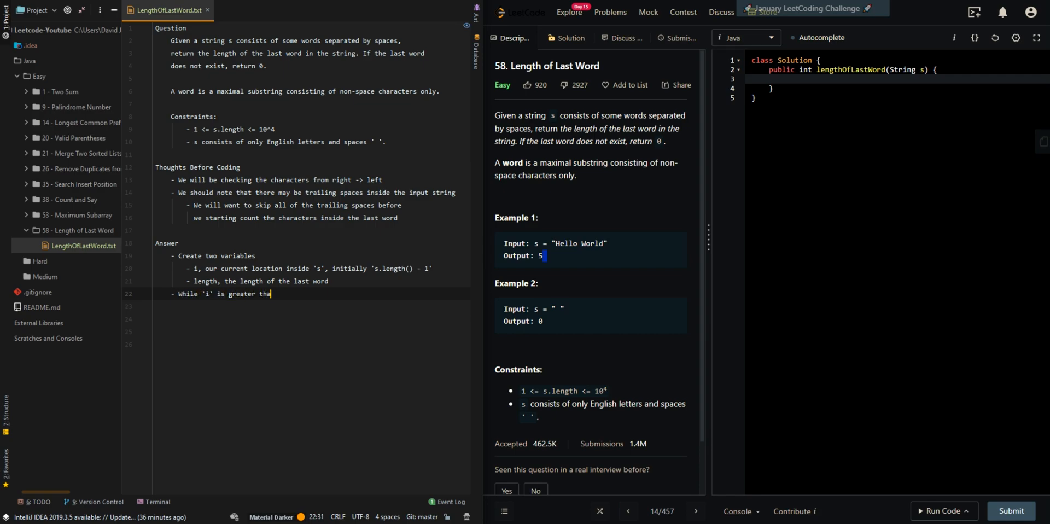
{"action": "type", "text": "n or equal to 0"}
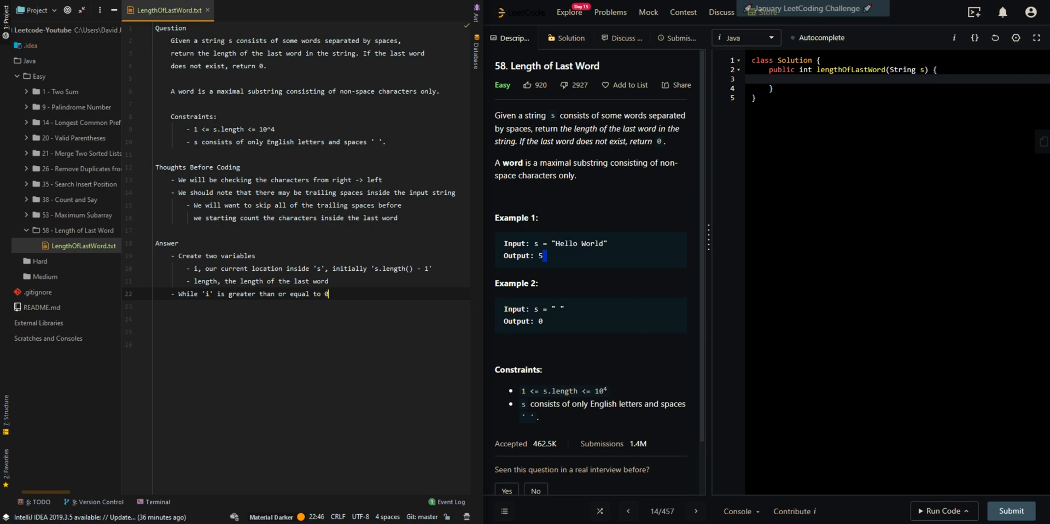
{"action": "type", "text": "AND the current character"}
{"action": "left_click", "coordinate": [311, 306]}
{"action": "type", "text": "at i'"}
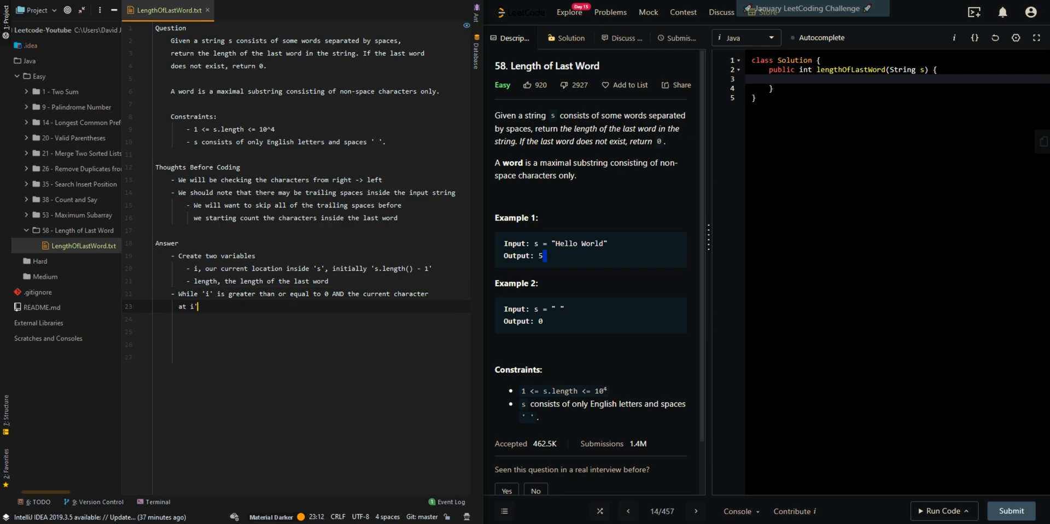
Add 'decrement i', the second while loop incrementing 'length', and Return 'length'.
{"action": "key", "text": "Backspace"}
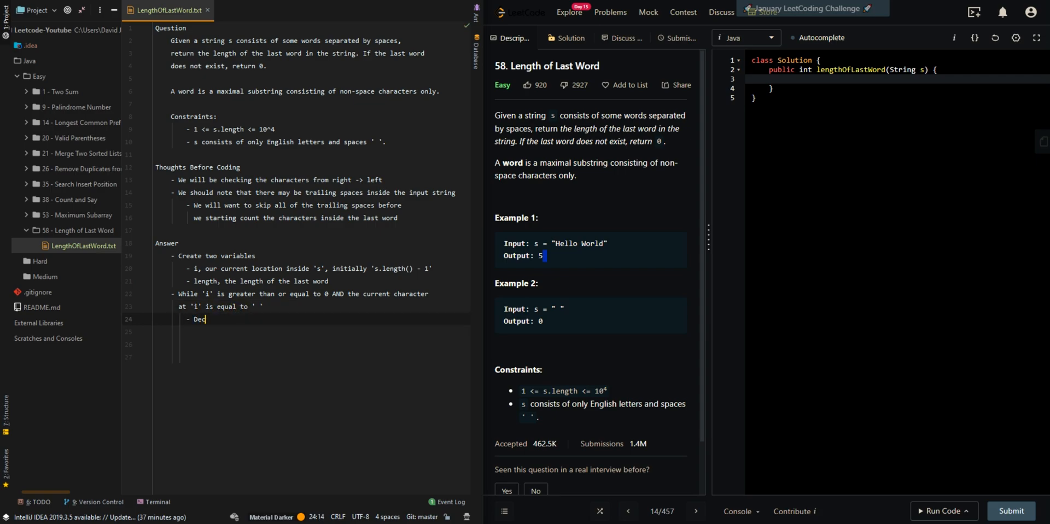
{"action": "type", "text": "rement 'i'"}
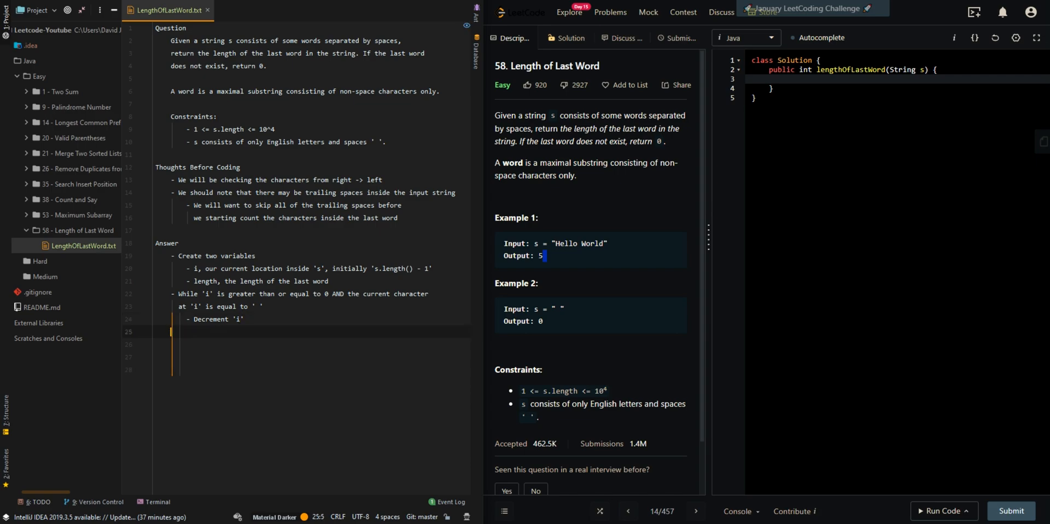
{"action": "type", "text": "- While 'i"}
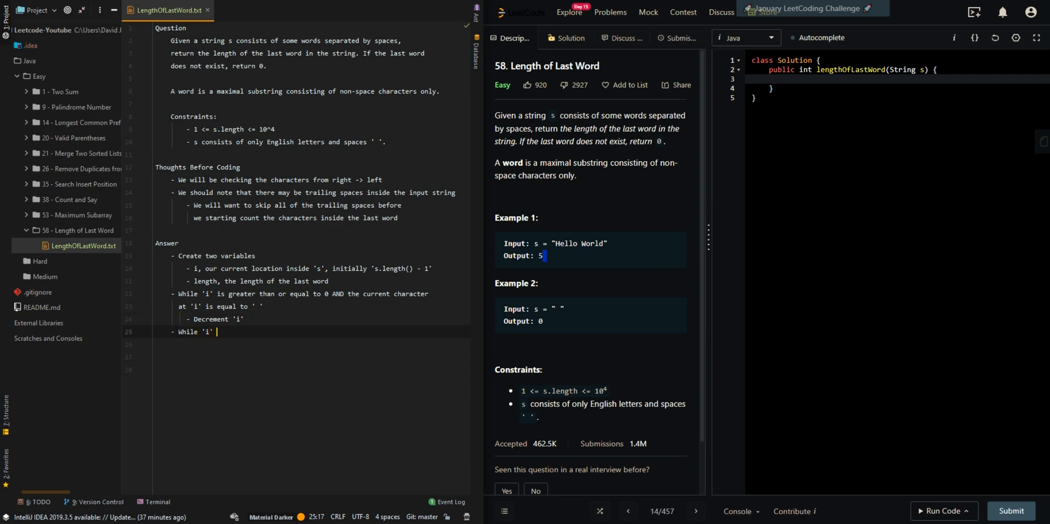
{"action": "type", "text": "is greater than o"}
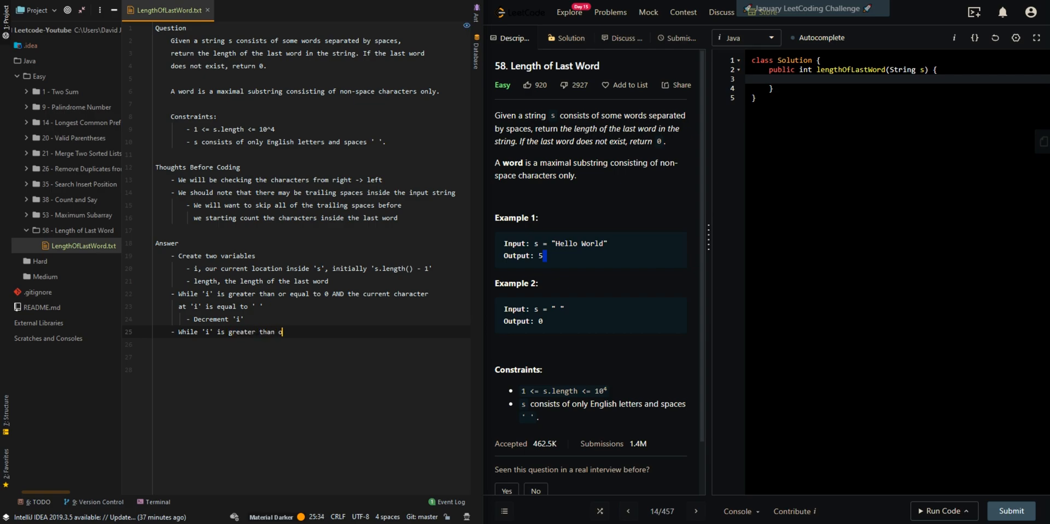
{"action": "type", "text": "or equal to 0 AND the current characters"}
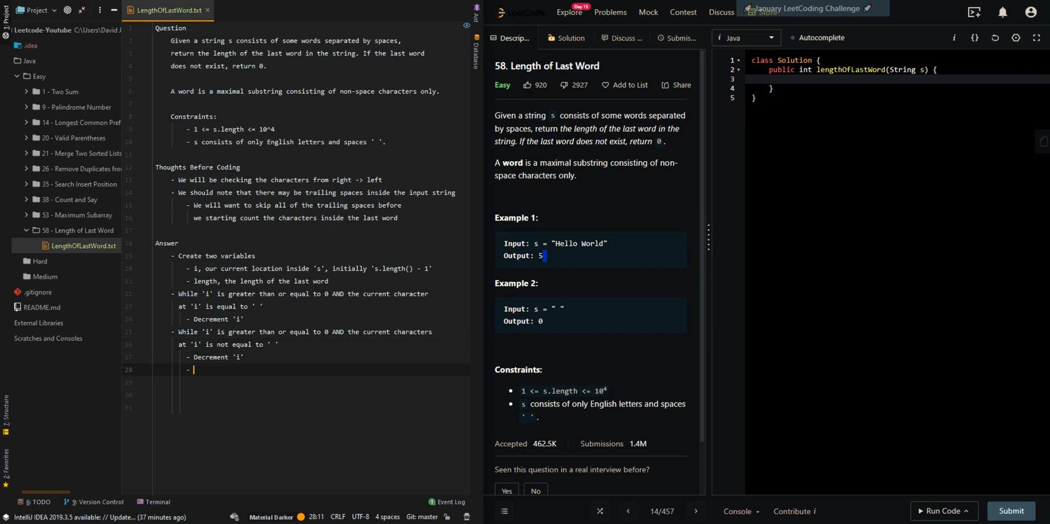
{"action": "type", "text": "Incre"}
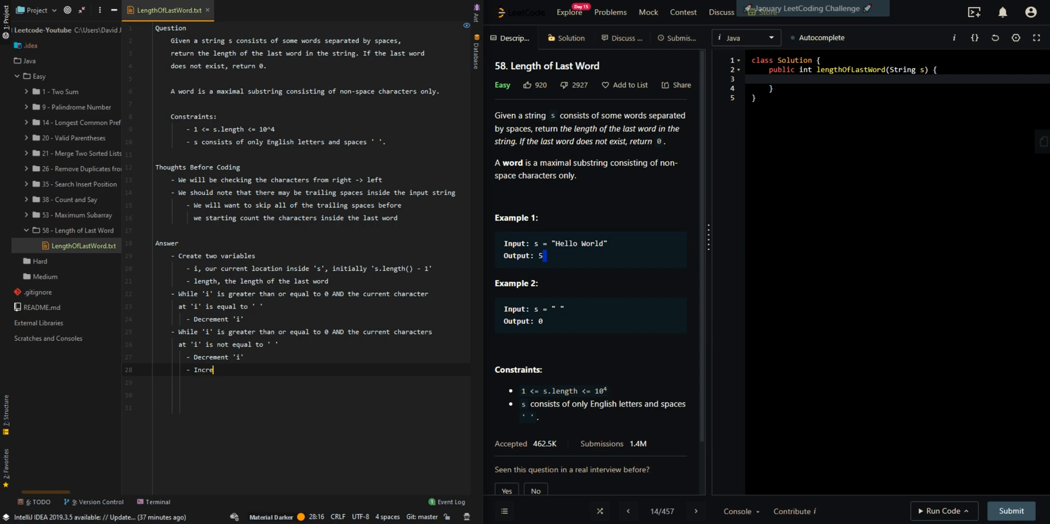
{"action": "type", "text": "ment 'length'"}
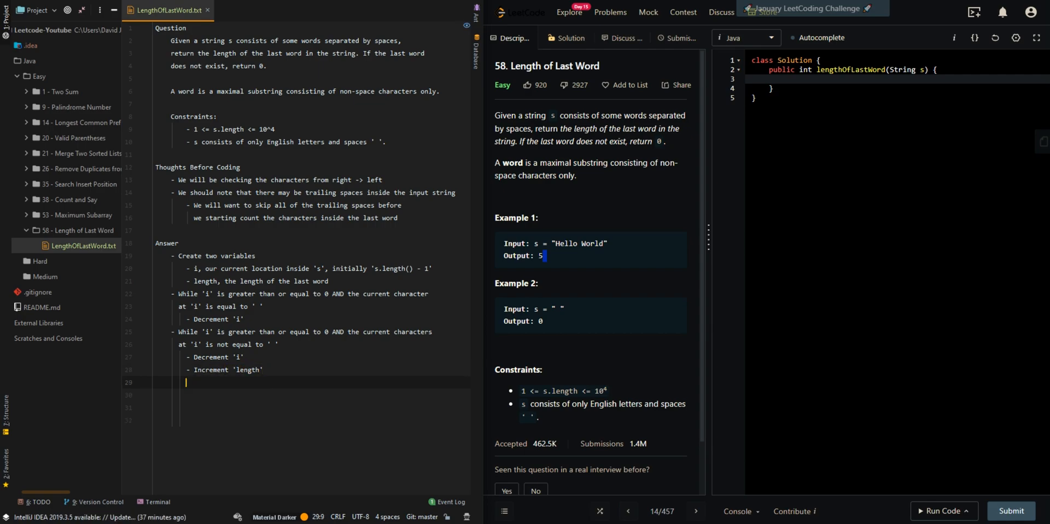
{"action": "type", "text": "- Return 'length'"}
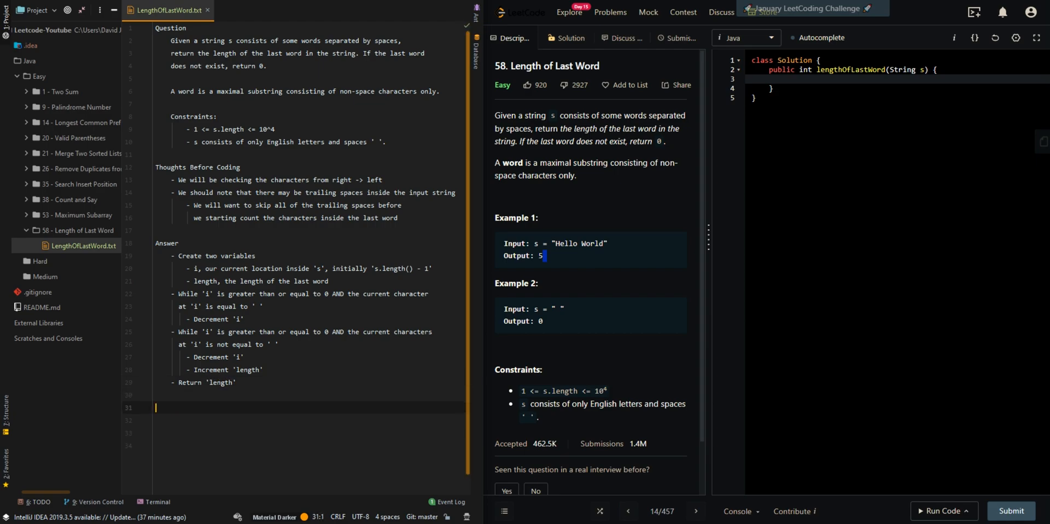
Add the Time and Space Complexity section: O(n) time visiting each index once, O(1) space.
{"action": "type", "text": "What is the Time"}
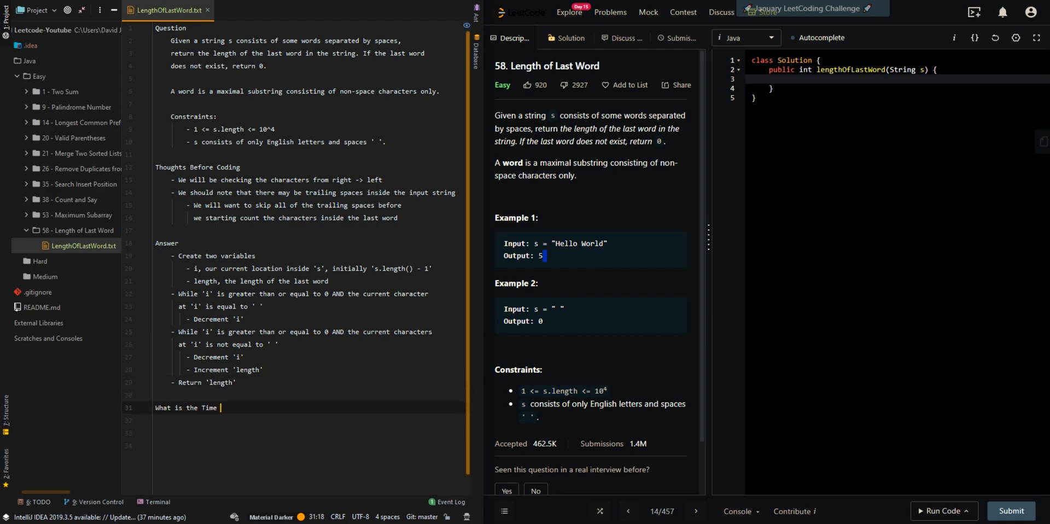
{"action": "type", "text": "and Space COmple"}
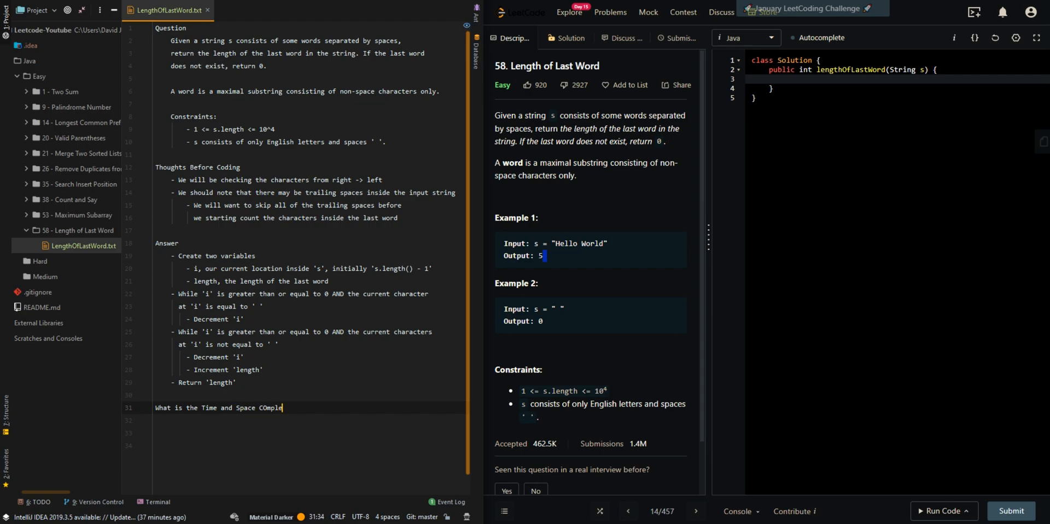
{"action": "type", "text": "xity?"}
{"action": "left_click", "coordinate": [308, 420]}
{"action": "type", "text": "- Time Comple"}
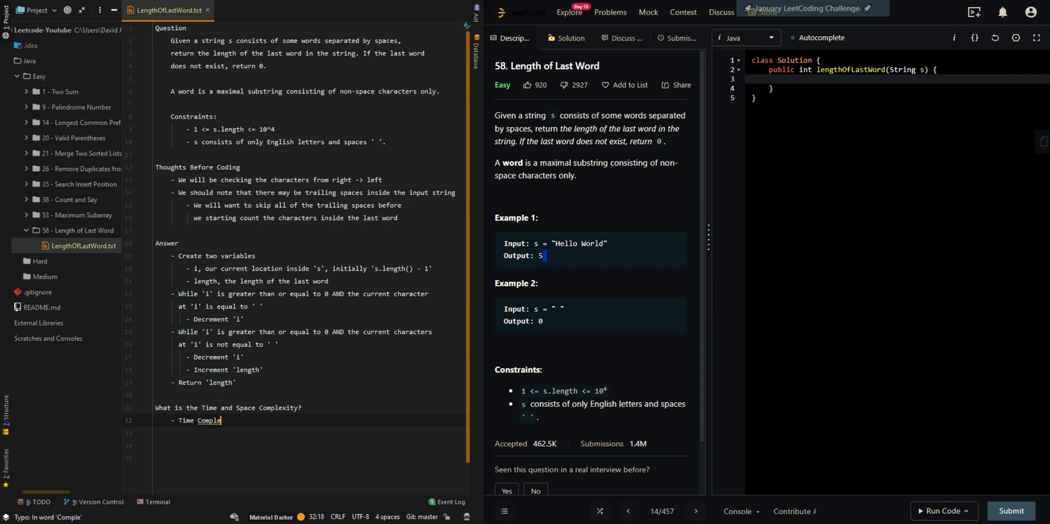
{"action": "type", "text": "xity = O(n), where n is the length"}
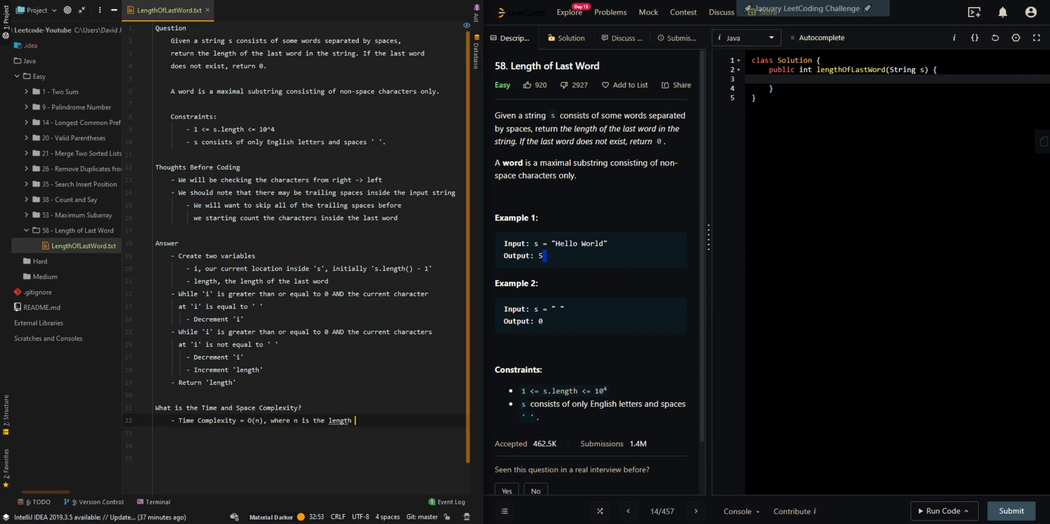
{"action": "type", "text": "of the input string"}
{"action": "left_click", "coordinate": [308, 433]}
{"action": "type", "text": "-"}
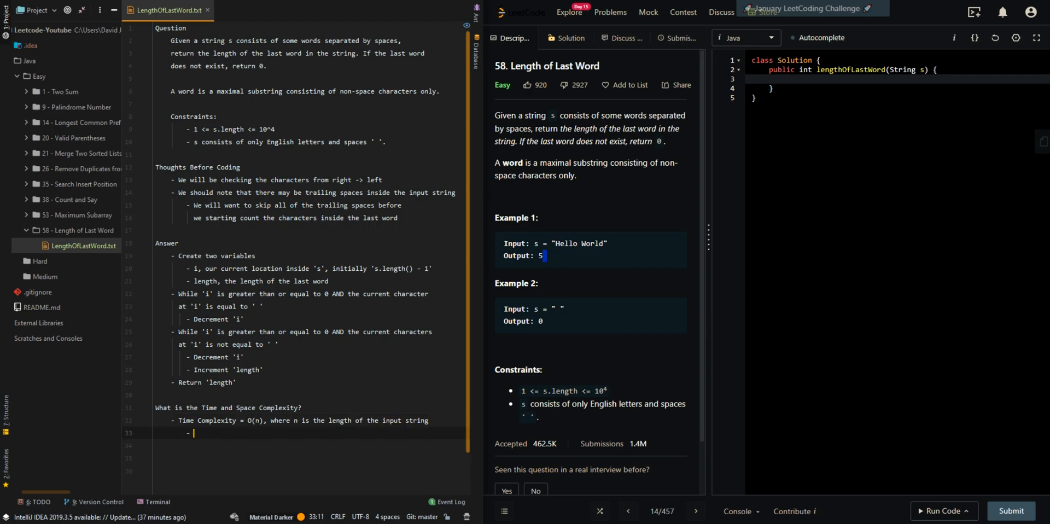
{"action": "type", "text": "O(n),"}
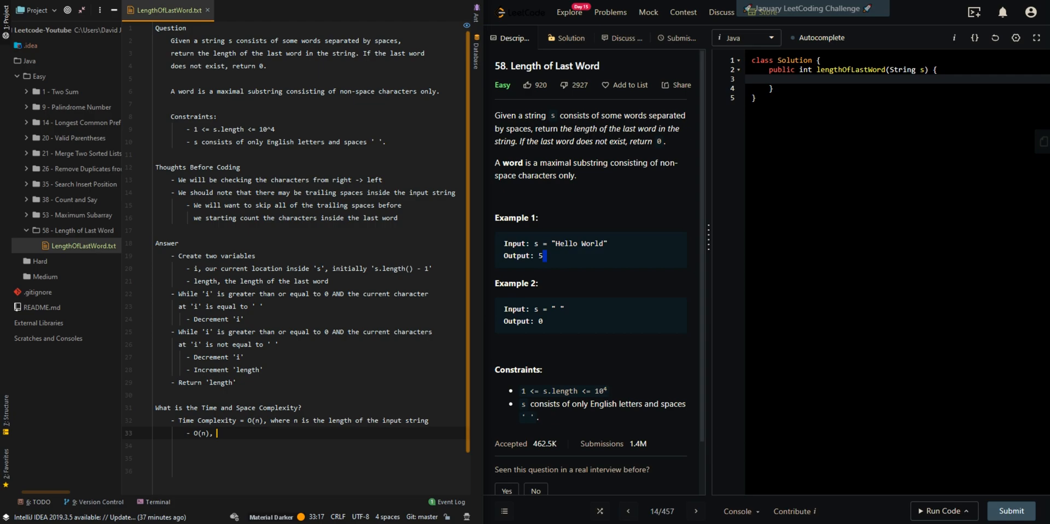
{"action": "type", "text": "visit each index once"}
{"action": "left_click", "coordinate": [309, 445]}
{"action": "type", "text": "- Space Co"}
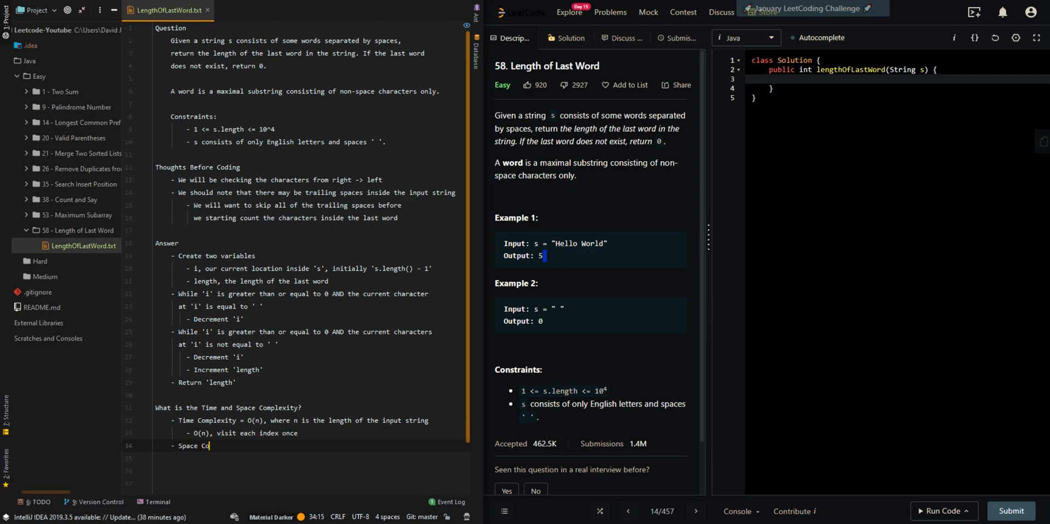
{"action": "type", "text": "mplexity = O("}
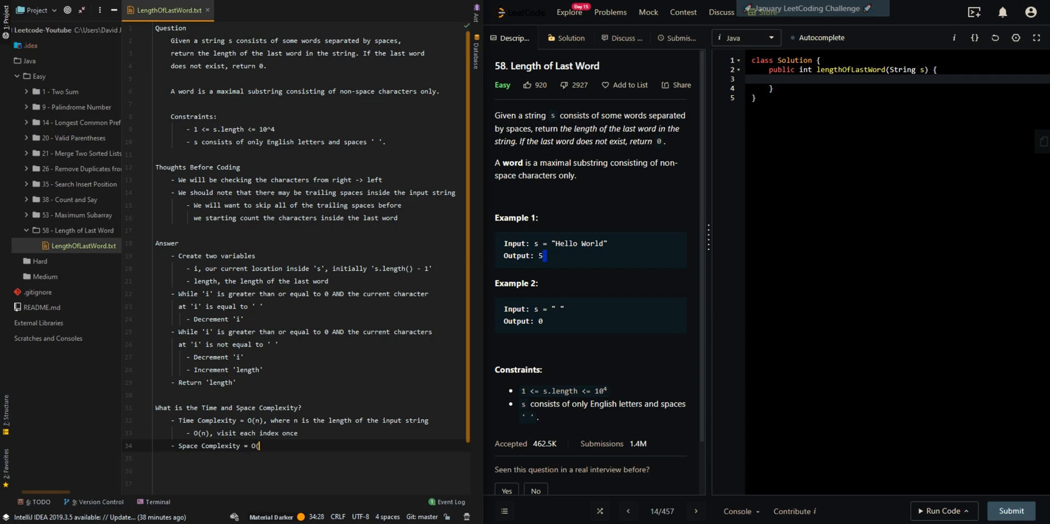
{"action": "type", "text": "1)"}
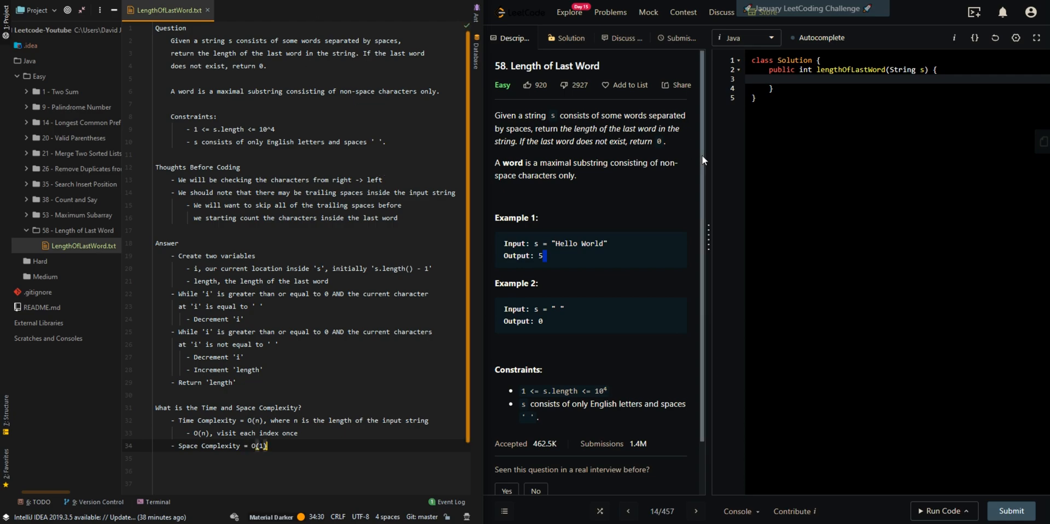
{"action": "type", "text": "int i = s."}
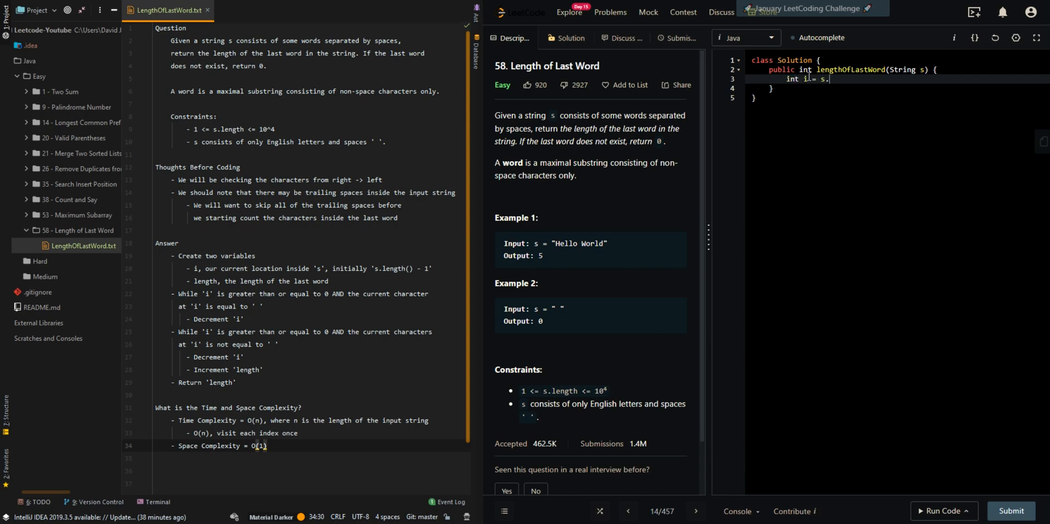
Initialize i = s.length() - 1 and length, then loop decrementing i past trailing spaces.
{"action": "type", "text": "length() - 1,"}
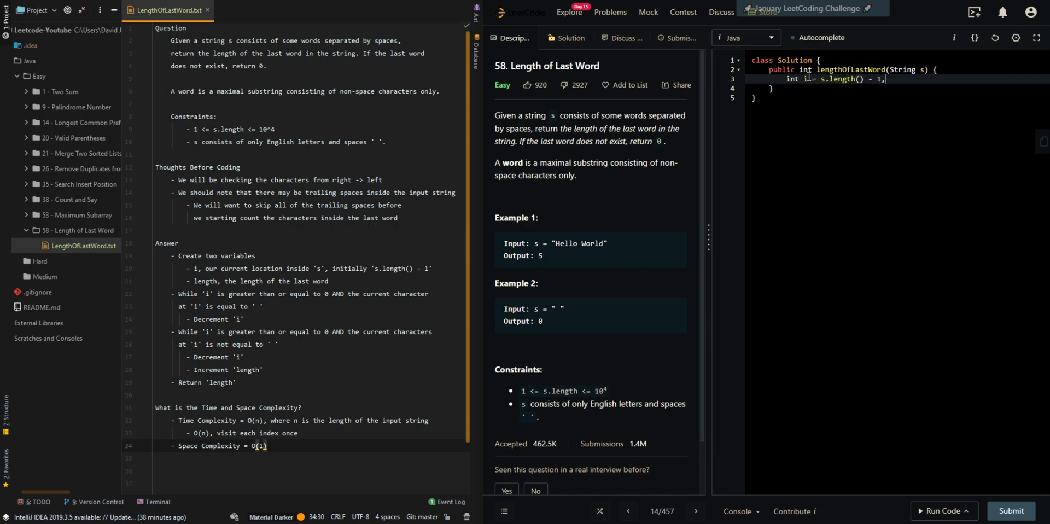
{"action": "type", "text": "length = 0;"}
{"action": "type", "text": "while (i >="}
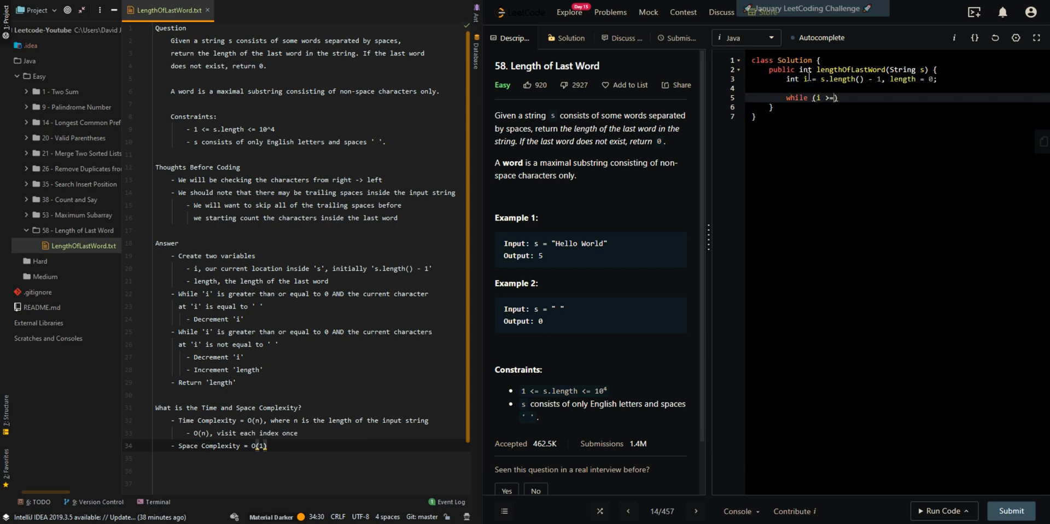
{"action": "type", "text": "0 &&"}
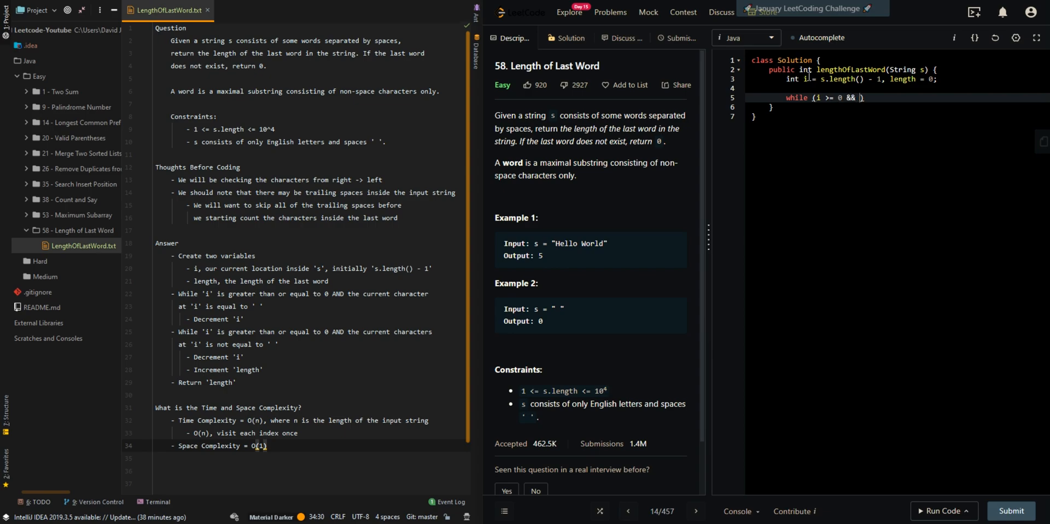
{"action": "type", "text": "s.charAt(iu"}
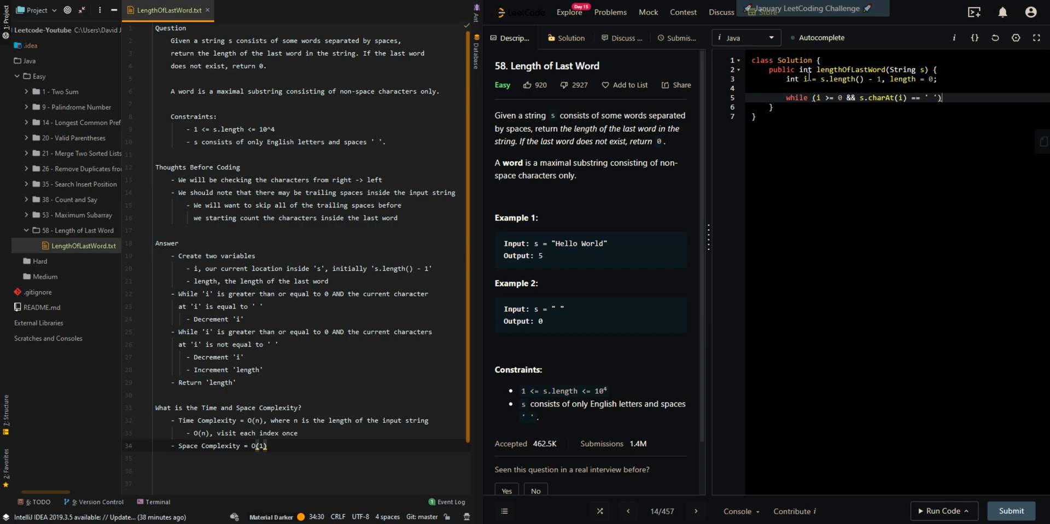
{"action": "type", "text": "i--"}
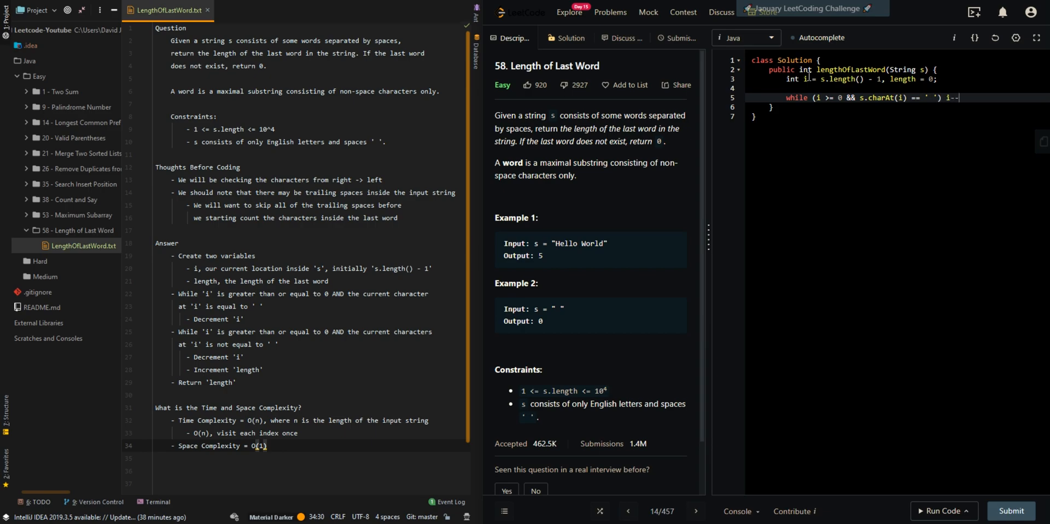
Add the while loop counting word characters with length++ and i--, then return length.
{"action": "type", "text": "whil e"}
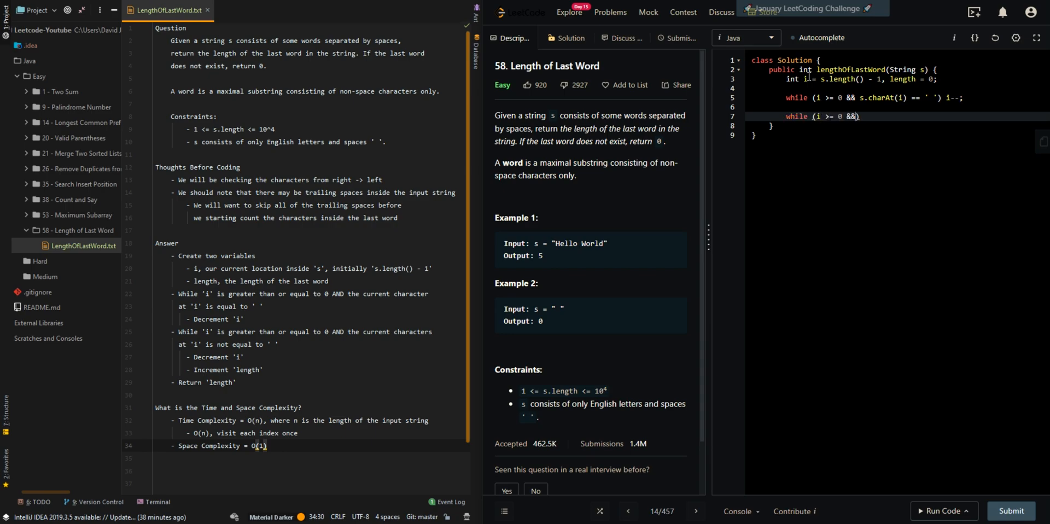
{"action": "type", "text": "s.charAt(i)"}
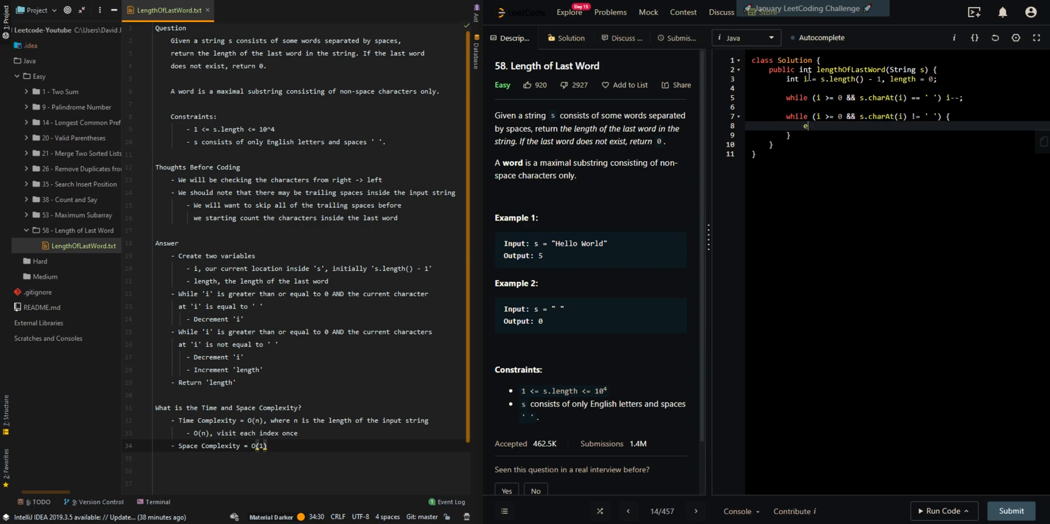
{"action": "type", "text": "length++;"}
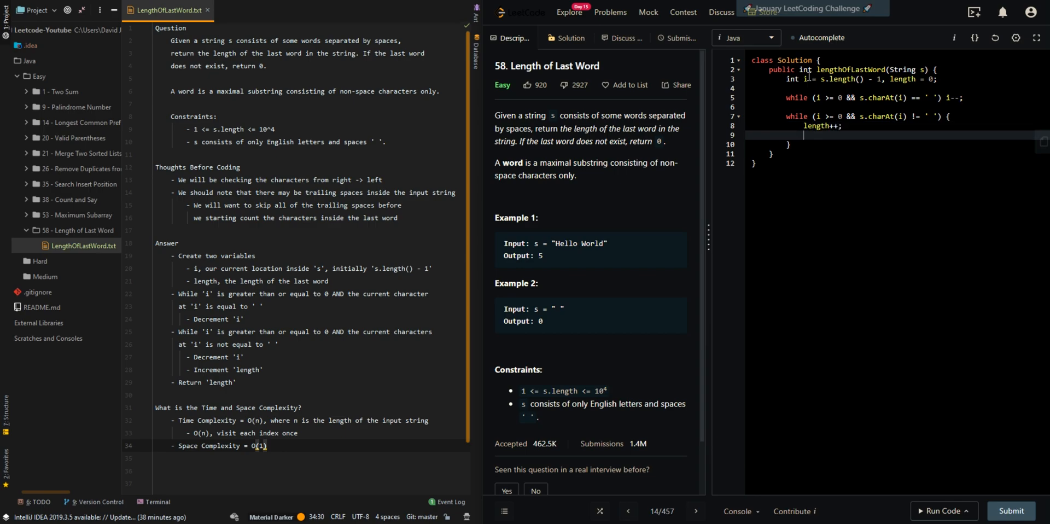
{"action": "type", "text": "i--;"}
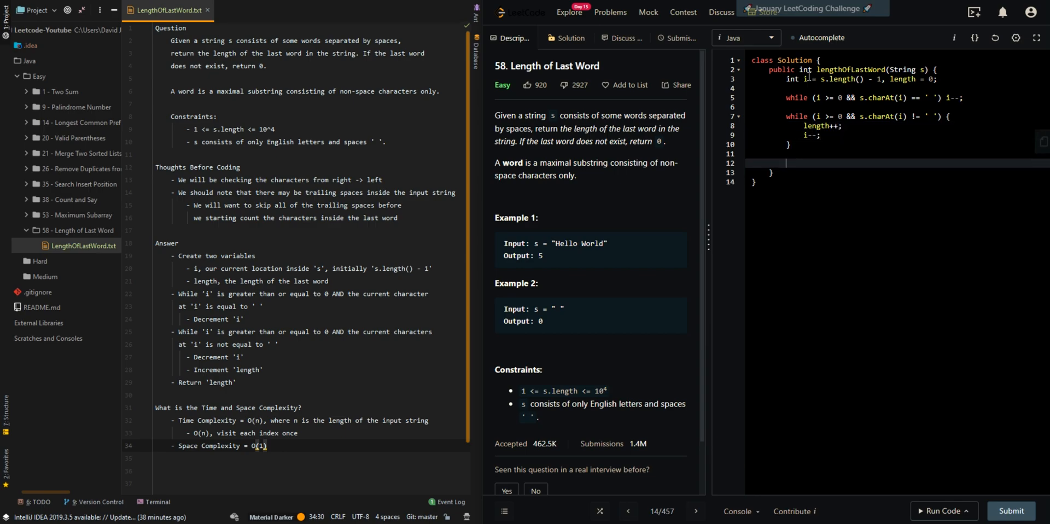
{"action": "type", "text": "return length;l"}
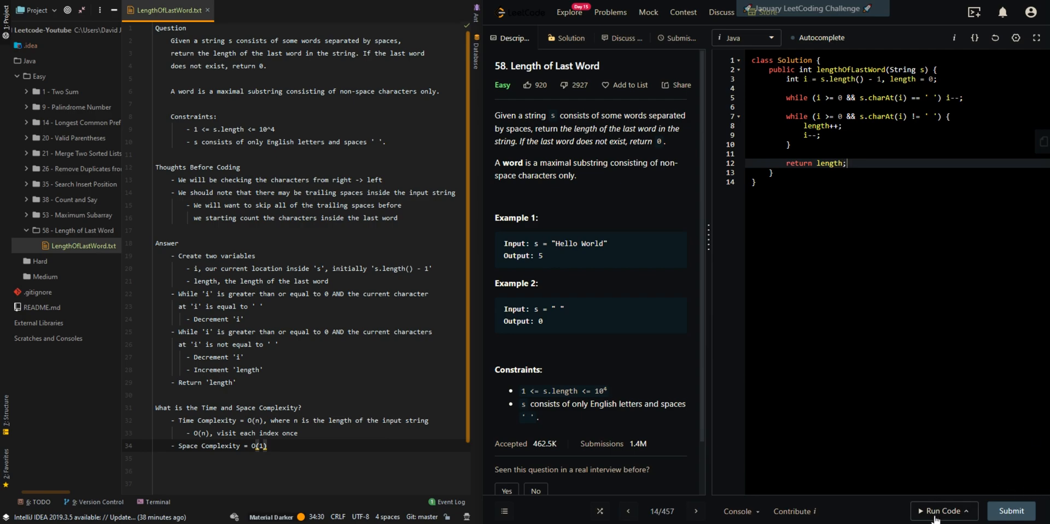
Run the Hello World example (output 5) and submit, accepted at 0 ms runtime.
{"action": "left_click", "coordinate": [943, 510]}
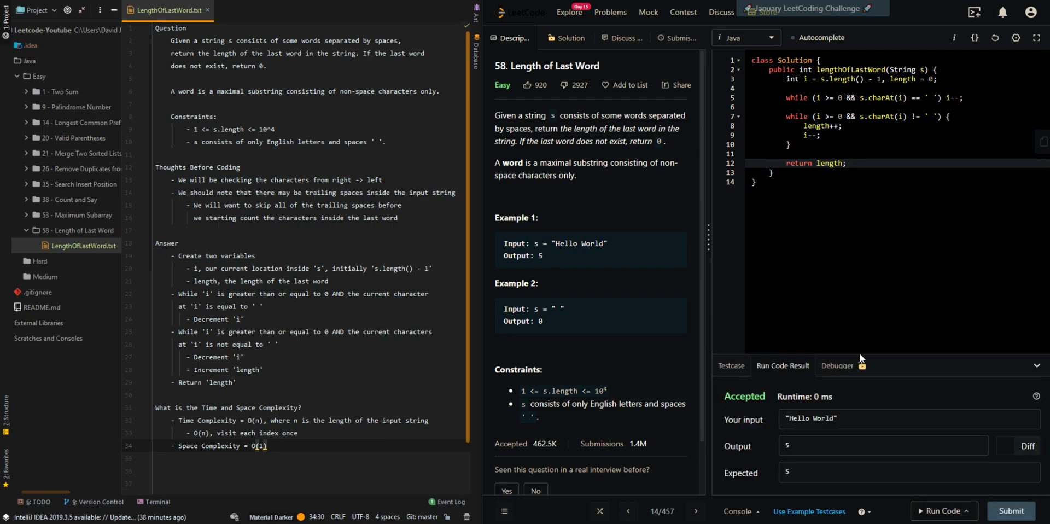
{"action": "left_click", "coordinate": [1011, 511]}
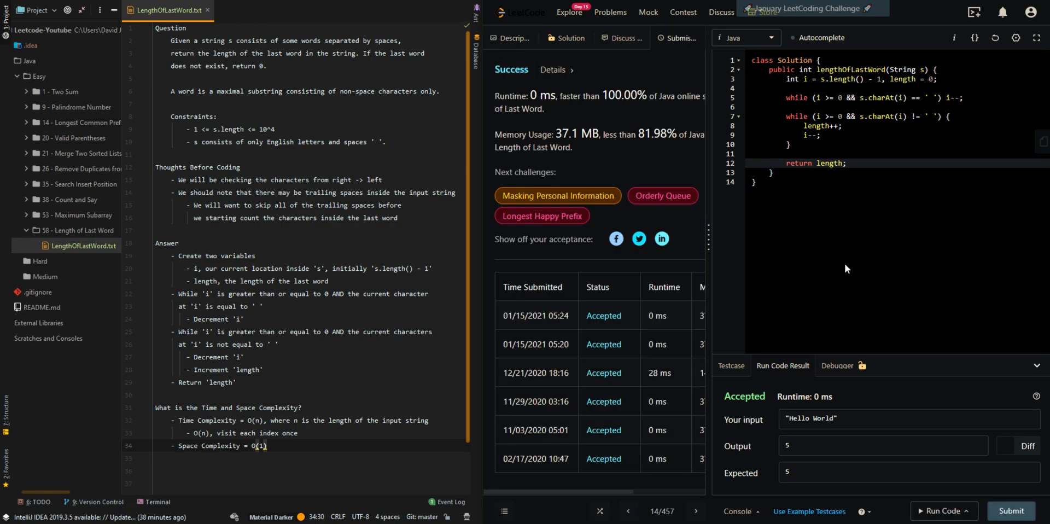